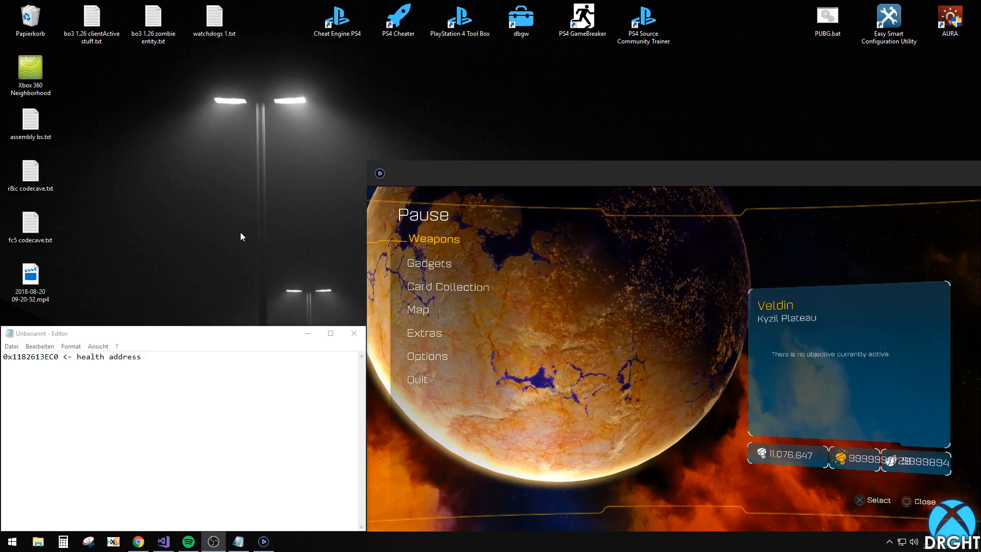
# - Attach Cheat Engine PS4 to the eboot.bin process and copy the noted health address
pyautogui.click(336, 15)
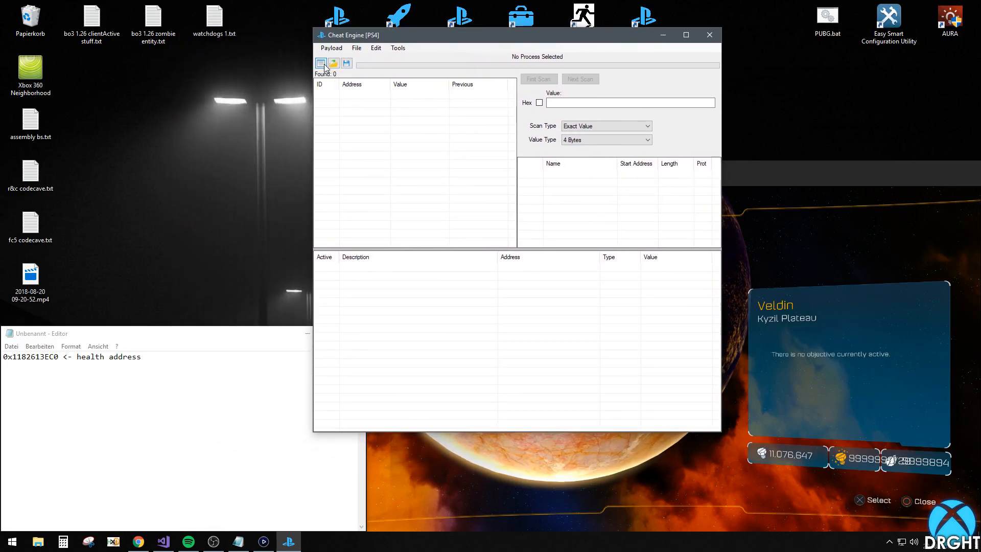
pyautogui.click(320, 62)
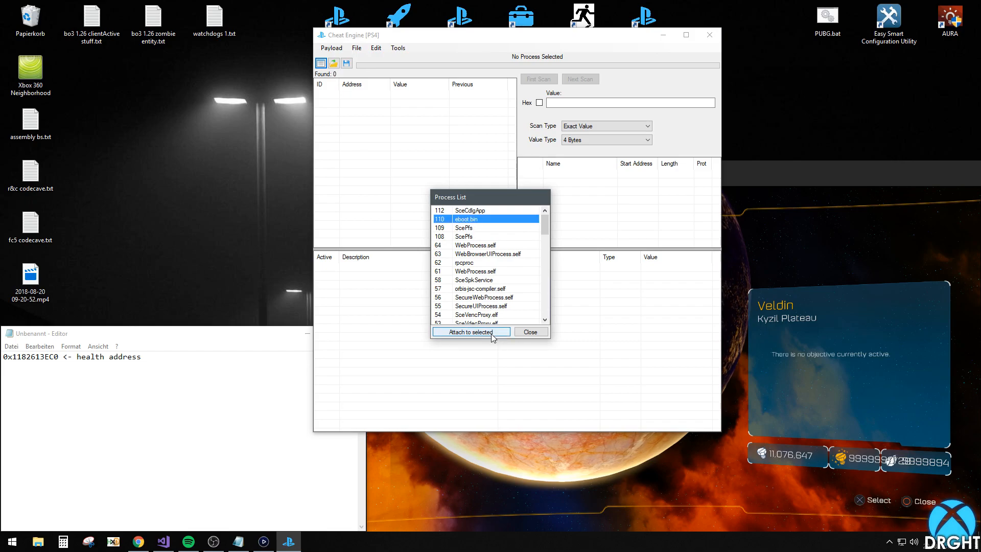
pyautogui.click(470, 331)
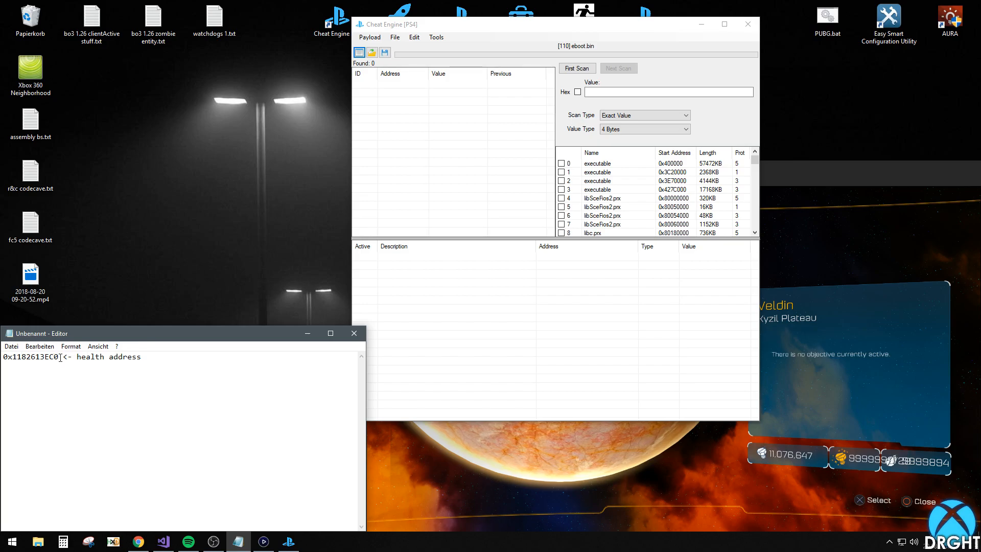
pyautogui.rightClick(24, 357)
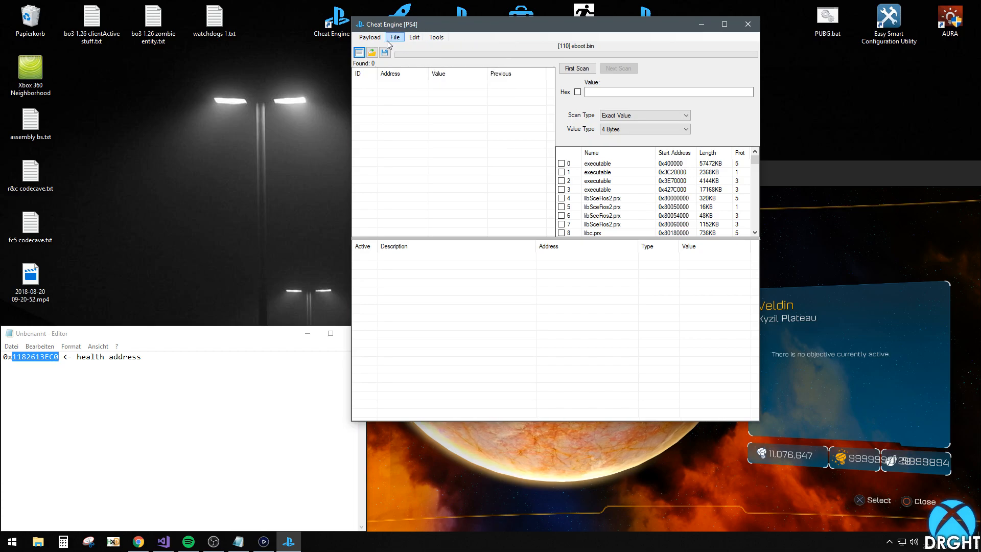
pyautogui.click(435, 36)
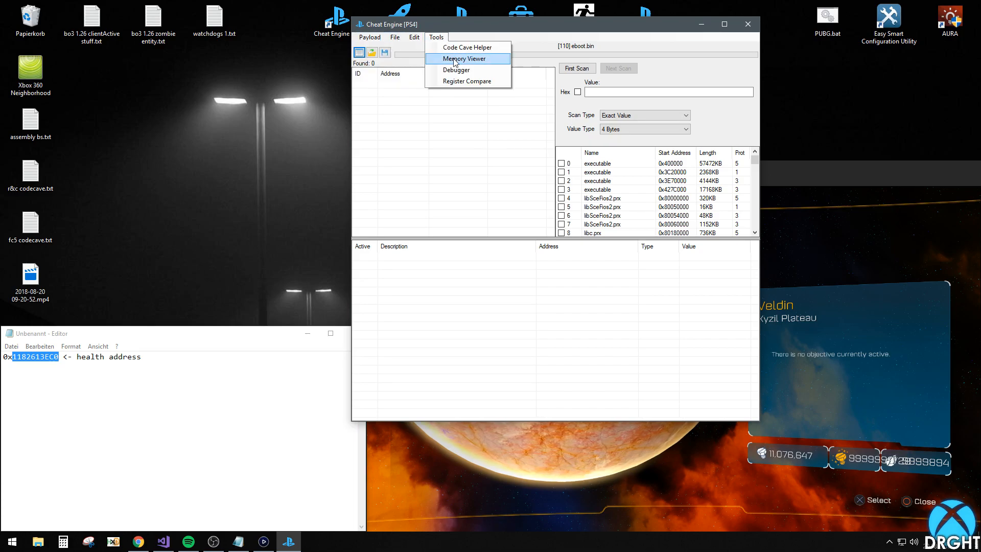
pyautogui.click(463, 58)
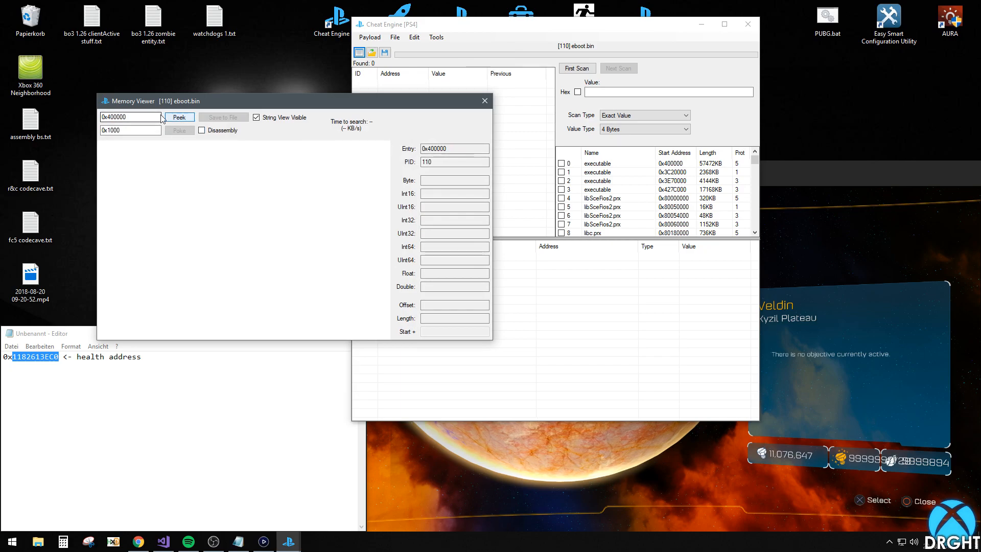
pyautogui.click(179, 117)
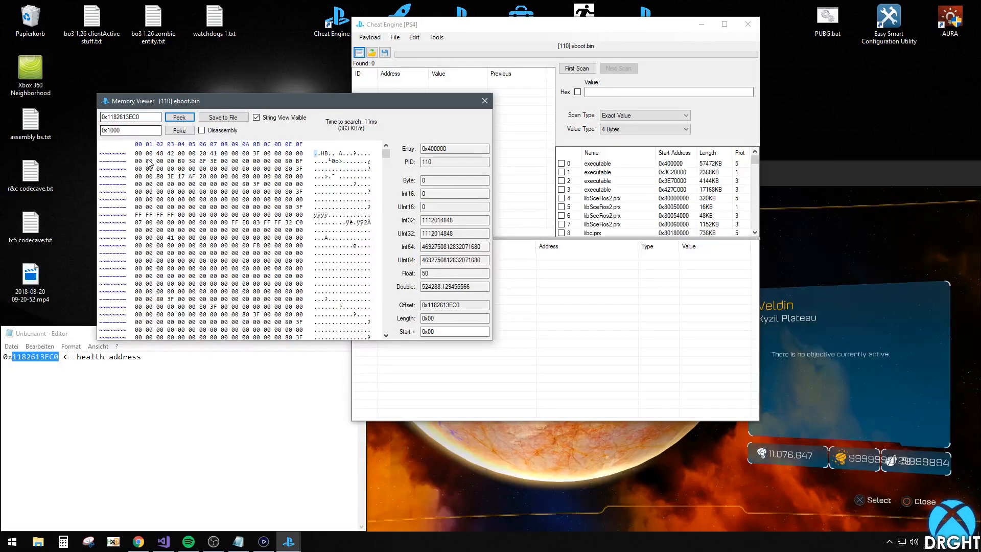
pyautogui.click(148, 153)
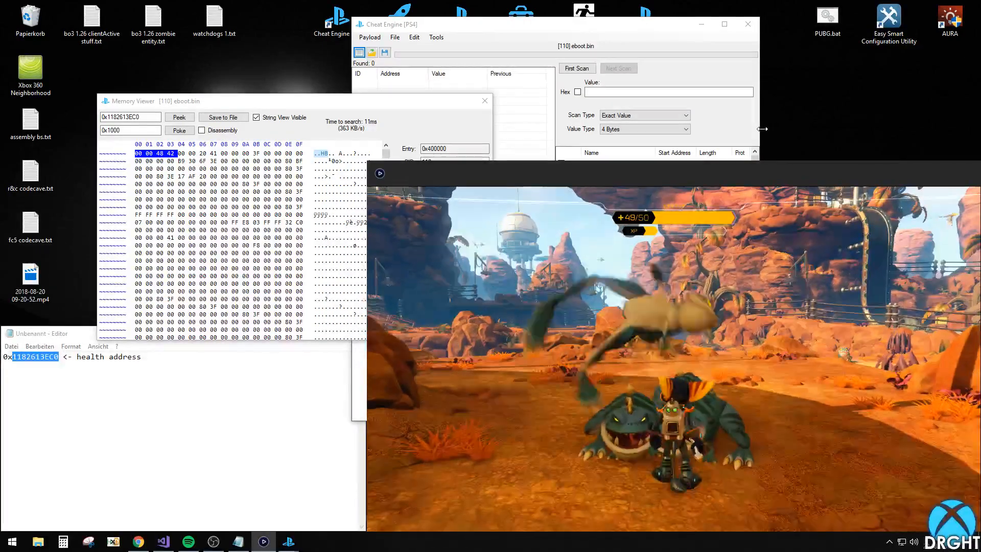
pyautogui.click(180, 116)
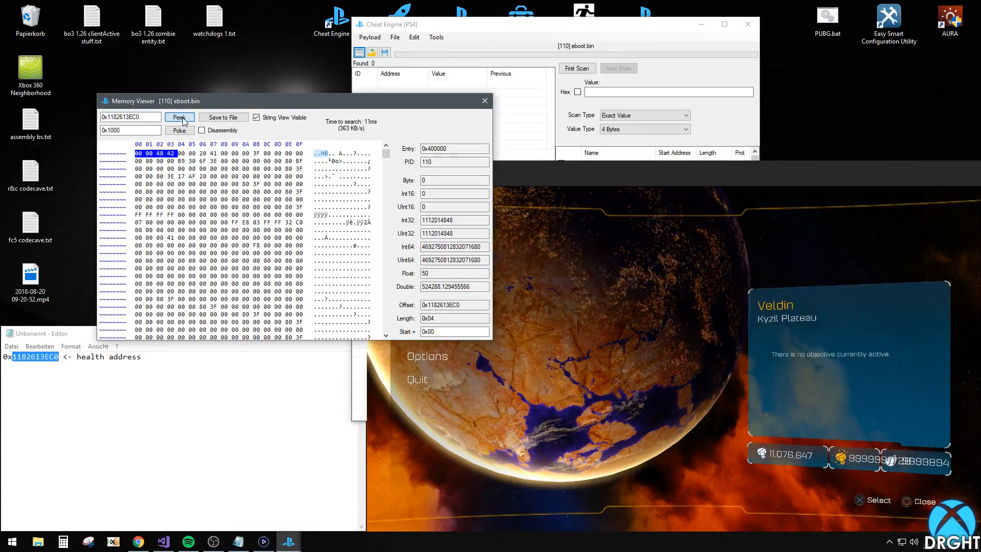
pyautogui.click(179, 118)
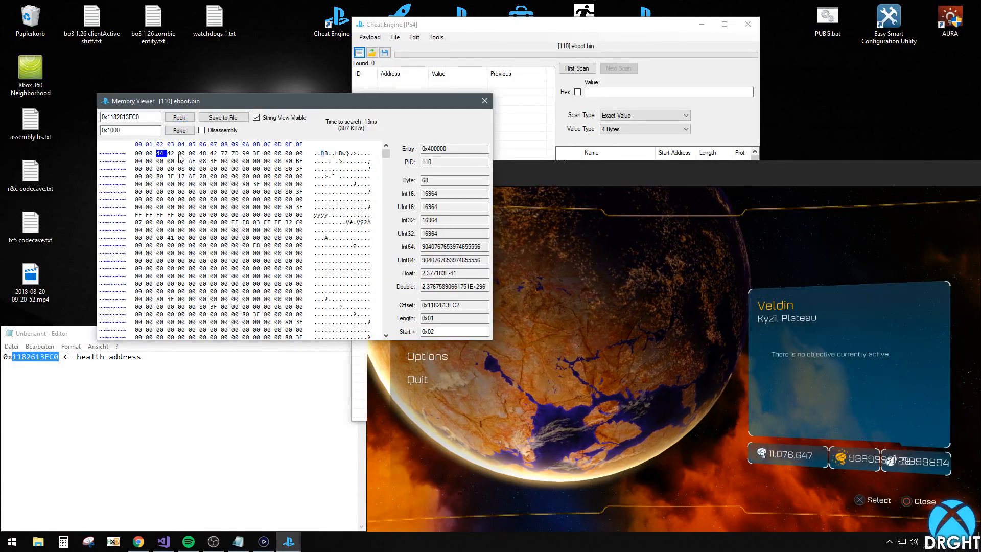
pyautogui.click(182, 153)
pyautogui.write('7')
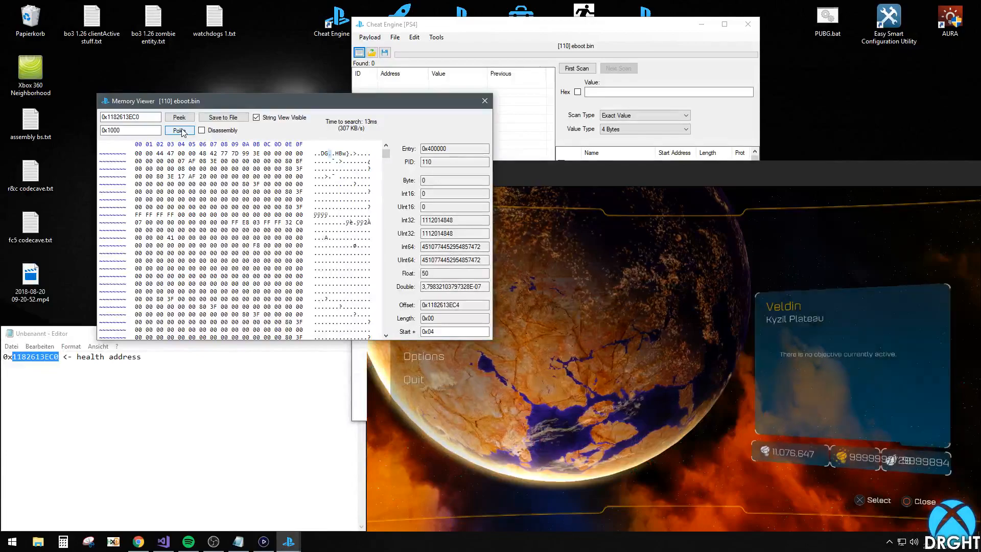
pyautogui.click(179, 130)
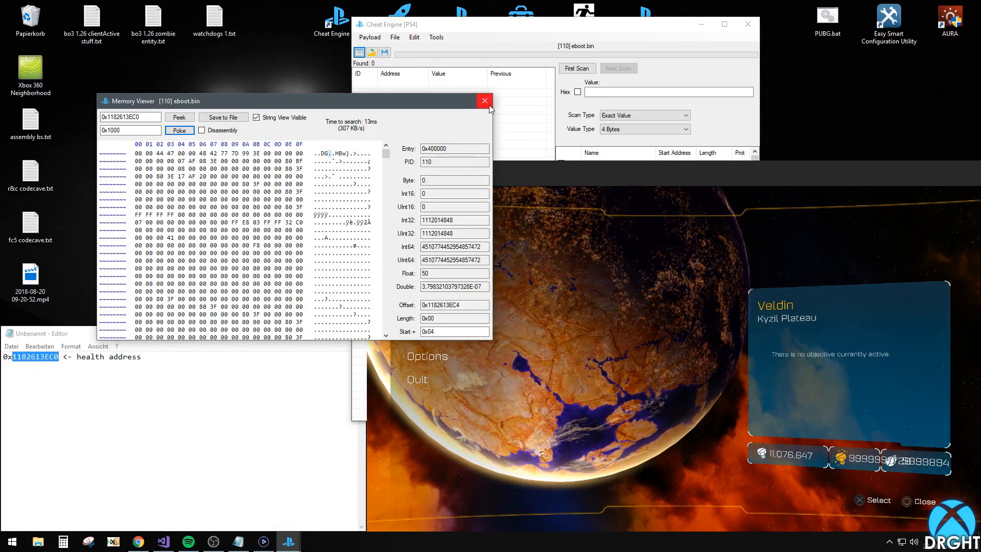
pyautogui.click(485, 101)
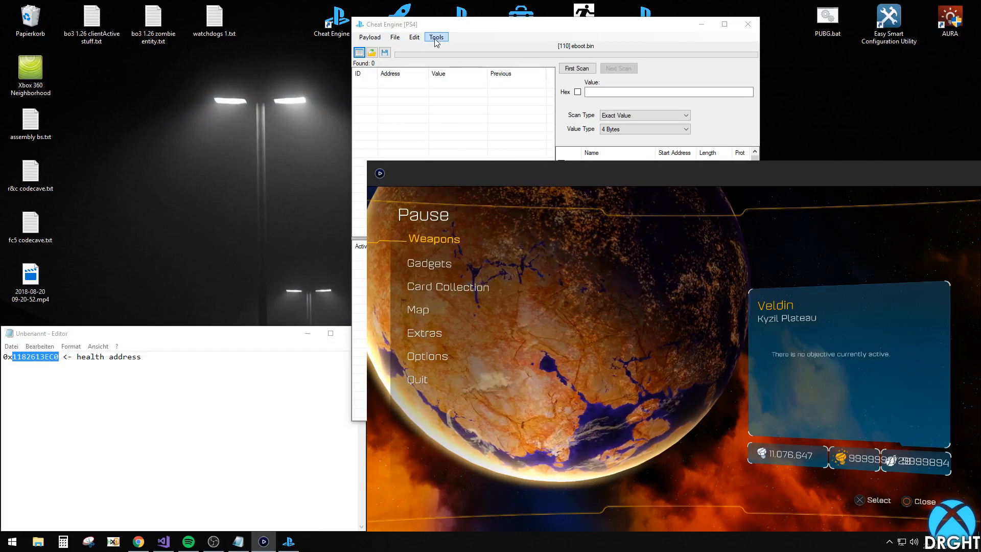
# - Attach the debugger and set a write watchpoint on the health address
pyautogui.click(436, 36)
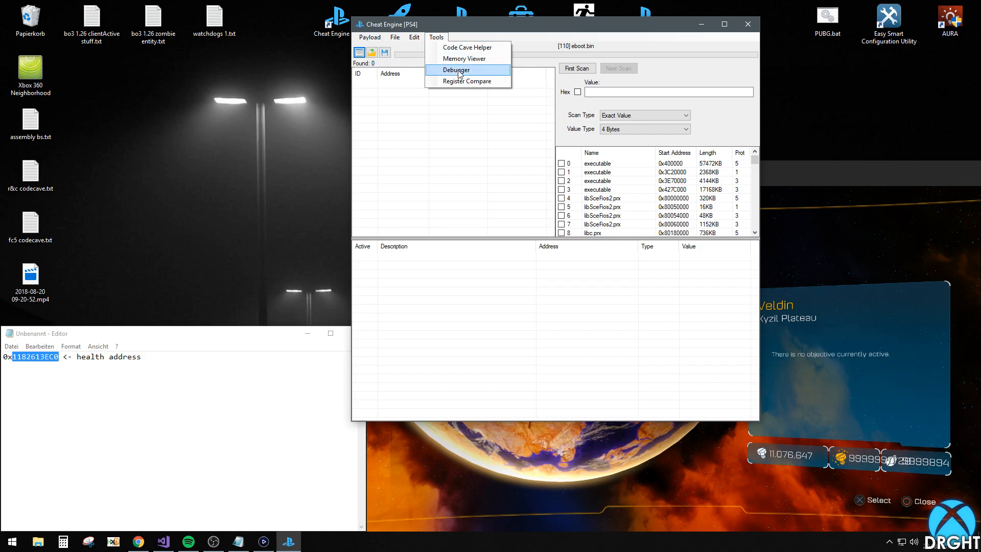
pyautogui.click(456, 70)
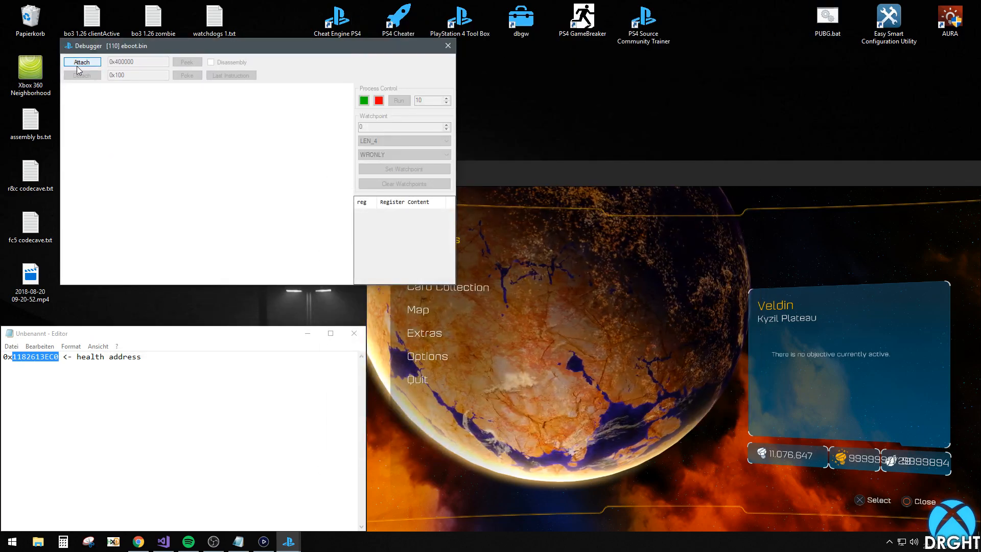
pyautogui.click(82, 61)
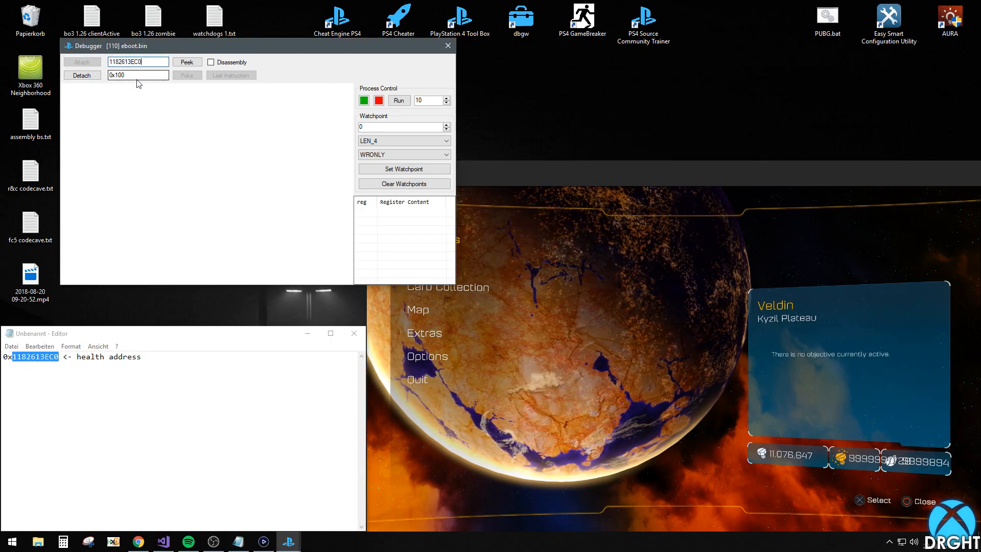
pyautogui.click(186, 61)
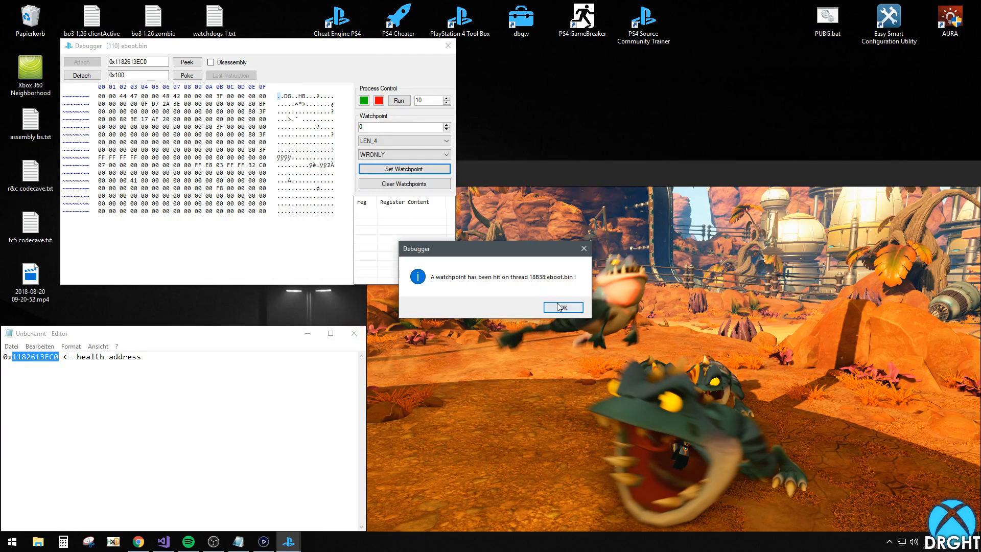
# - Disassemble at the watchpoint hit and copy the health-writing instruction with its bytes
pyautogui.click(561, 308)
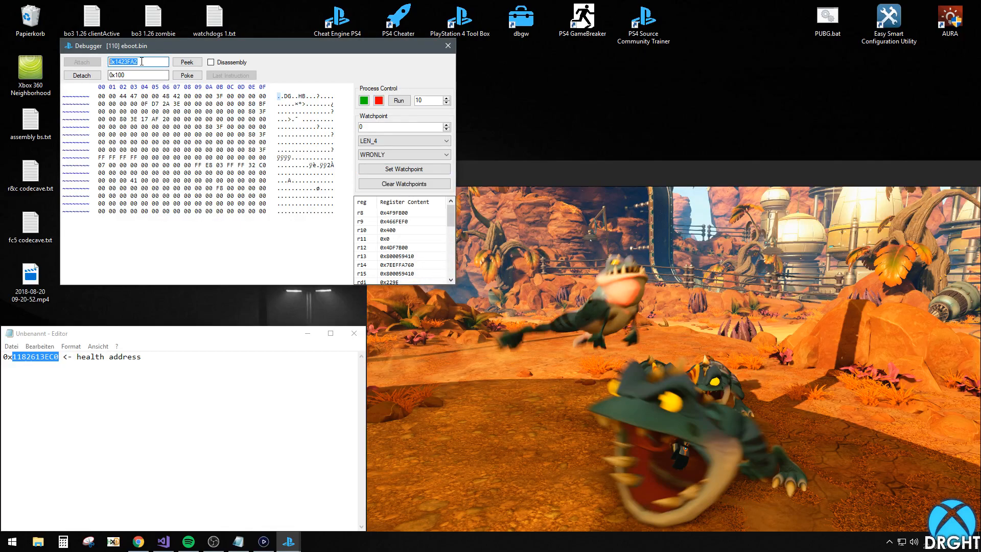
pyautogui.click(186, 62)
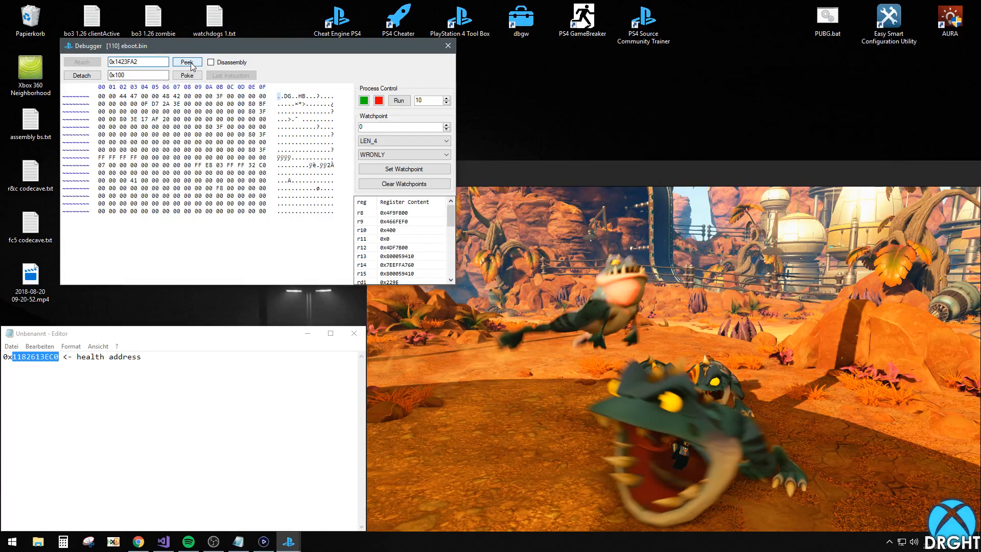
pyautogui.click(211, 63)
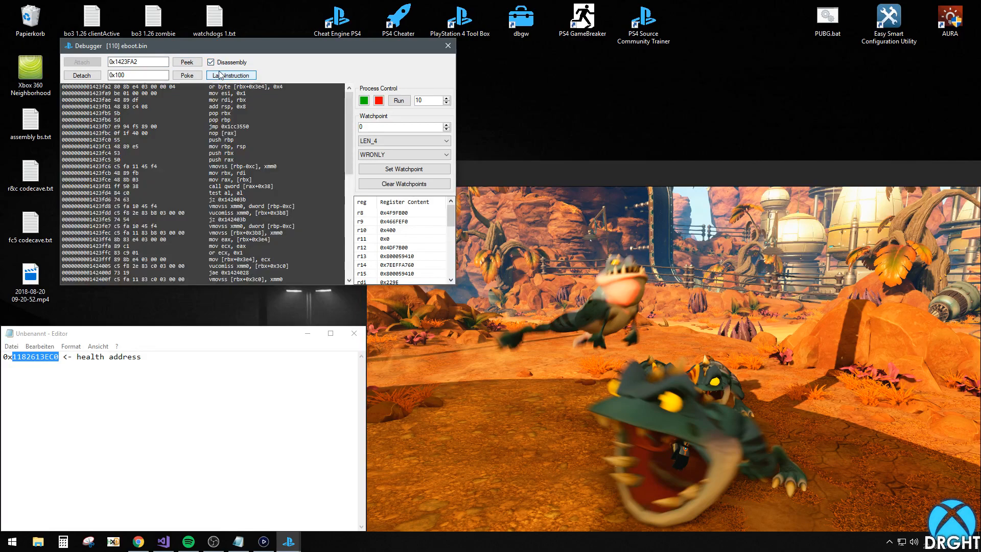
pyautogui.click(230, 74)
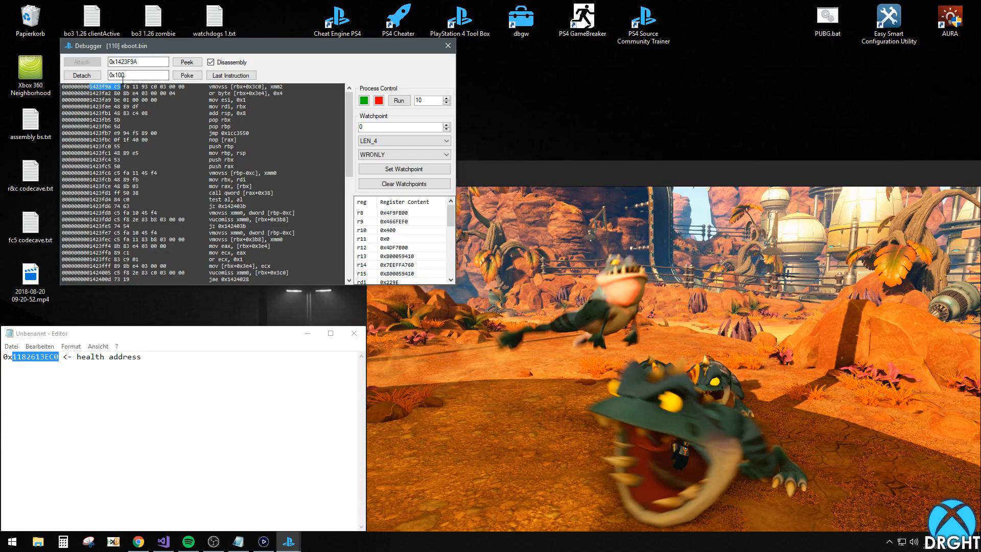
pyautogui.click(156, 86)
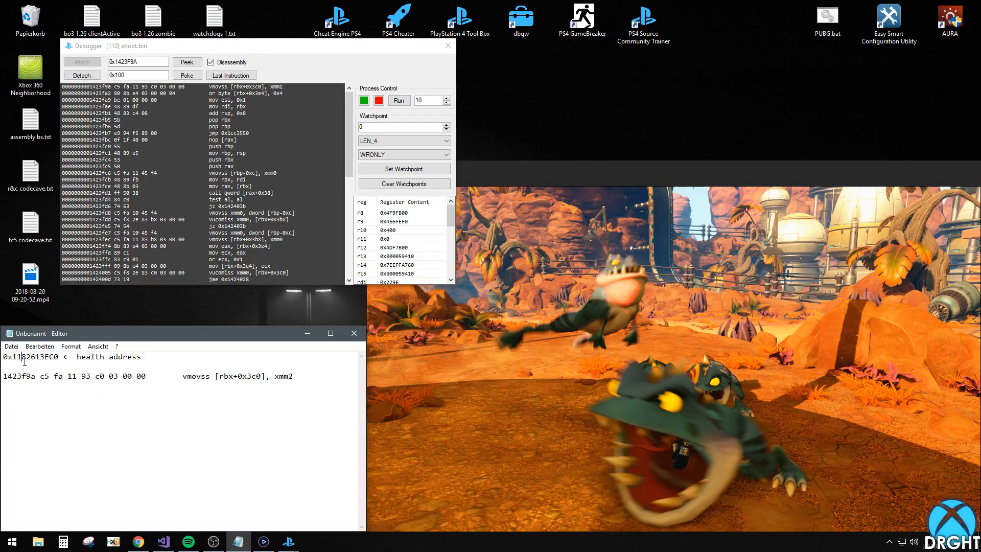
# - Save the instruction address and original bytes in the notes, labelled 'orig'
pyautogui.write('original bytes')
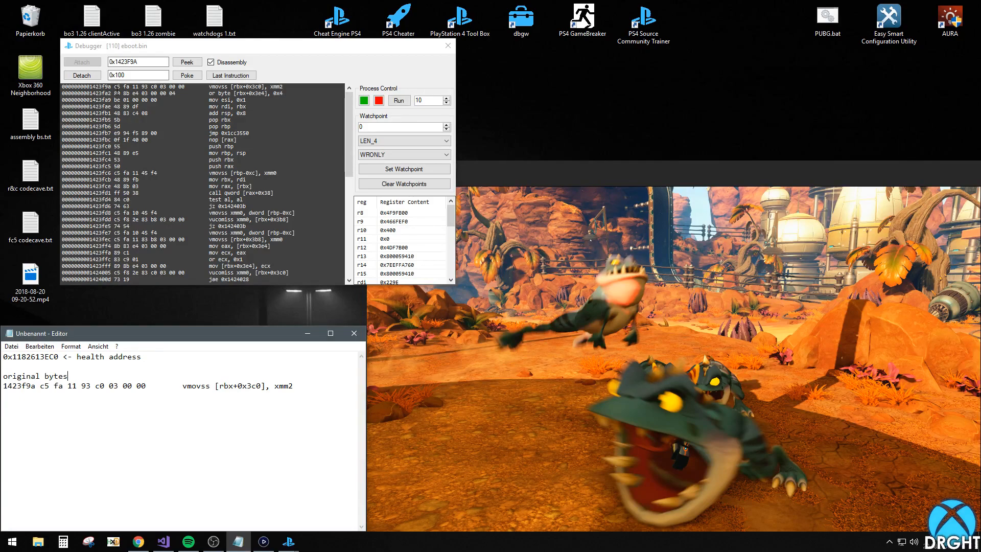
pyautogui.click(125, 86)
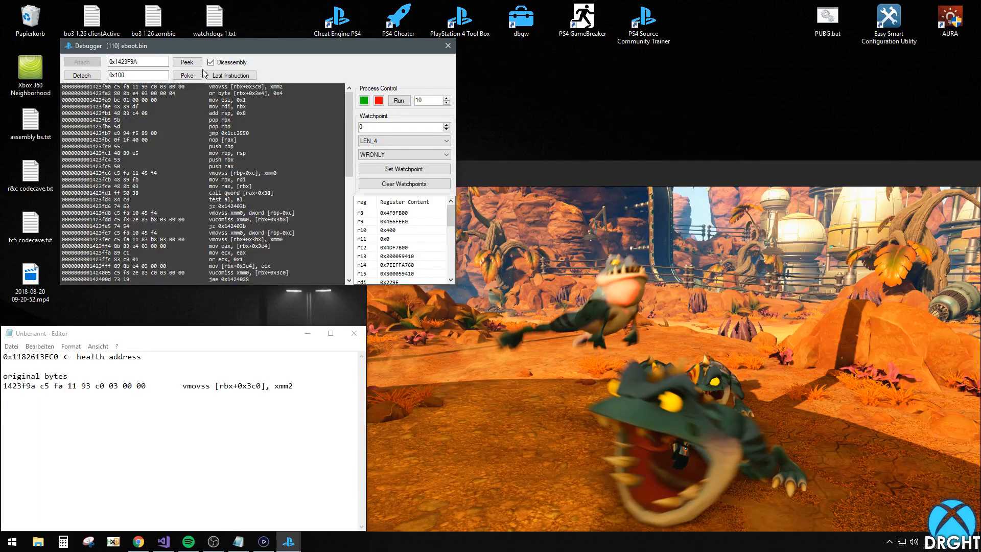
# - Overwrite the eight instruction bytes at 0x1423F9A with 90 NOPs and poke them
pyautogui.click(210, 62)
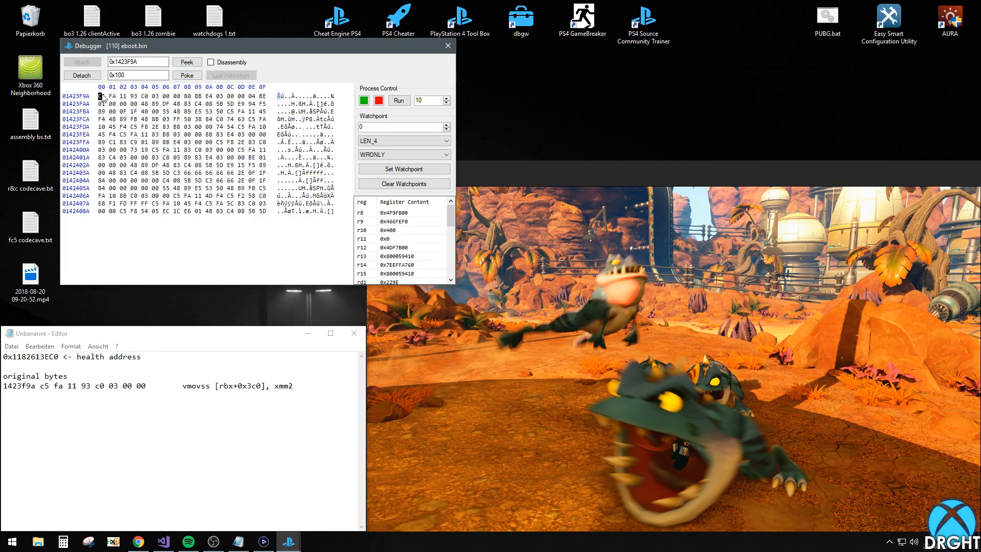
pyautogui.click(186, 75)
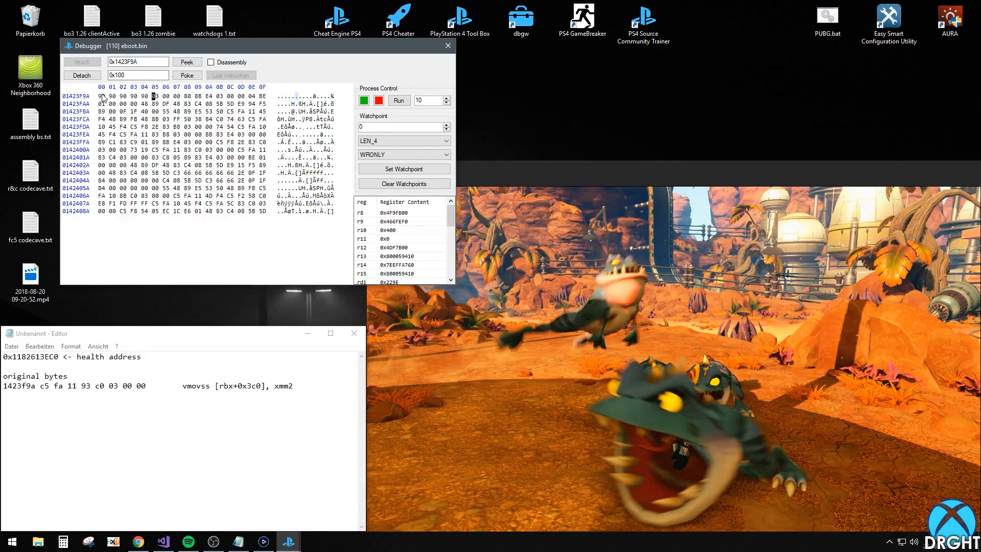
pyautogui.click(186, 74)
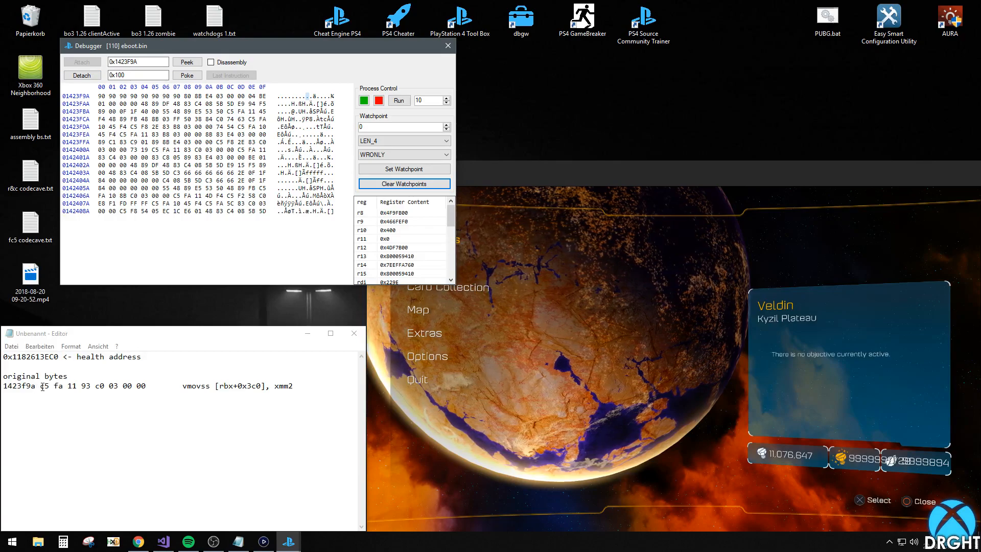
# - Poke the original eight bytes back at 0x1423F9A, restoring the health instruction
pyautogui.moveTo(37, 386); pyautogui.dragTo(145, 386)
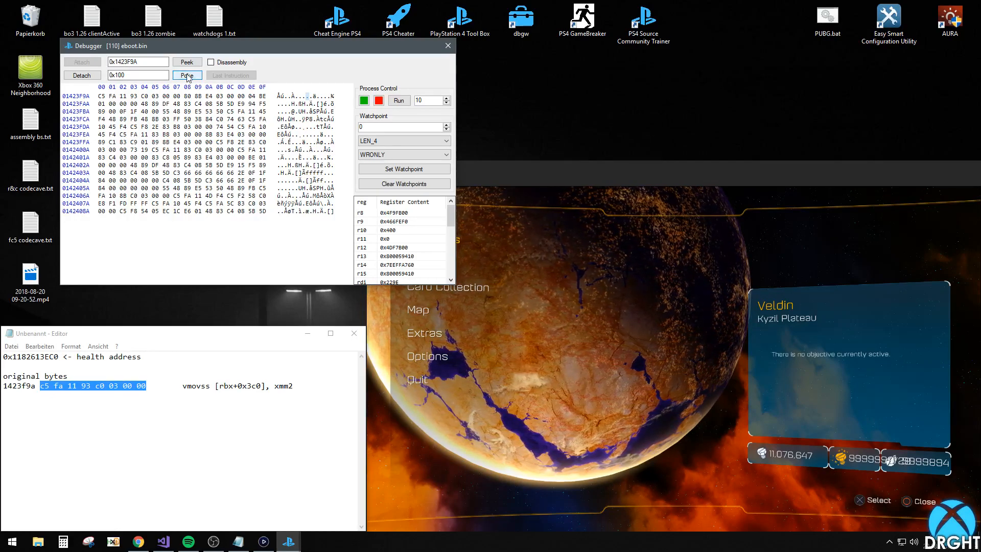
pyautogui.click(186, 75)
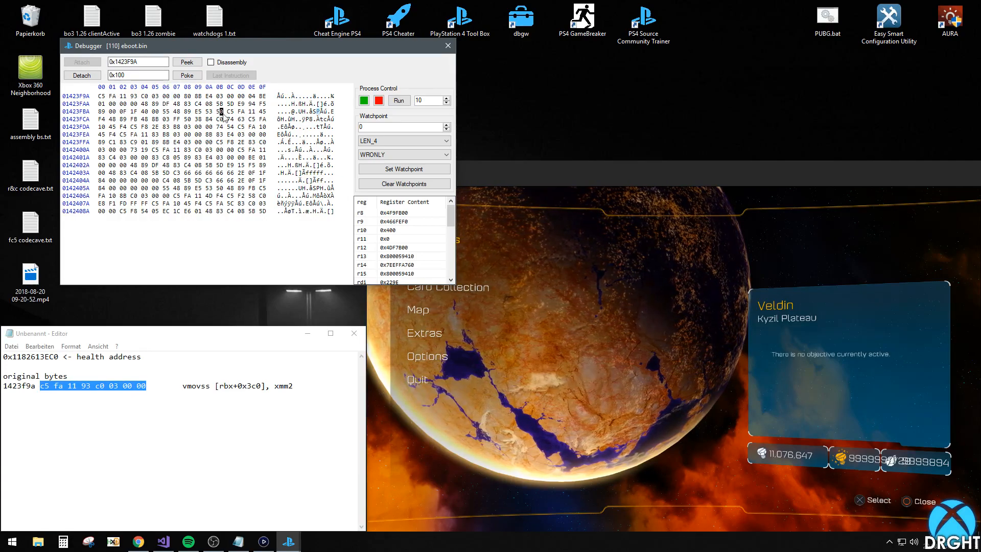
pyautogui.click(82, 75)
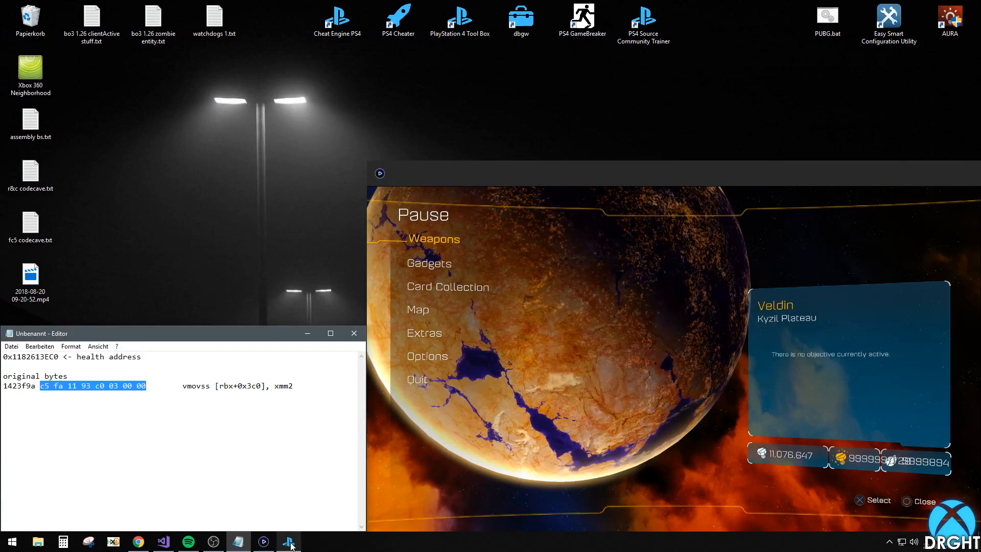
# - Watch register rbx at 0x1423F9A in Register Compare, logging two structure addresses
pyautogui.click(287, 541)
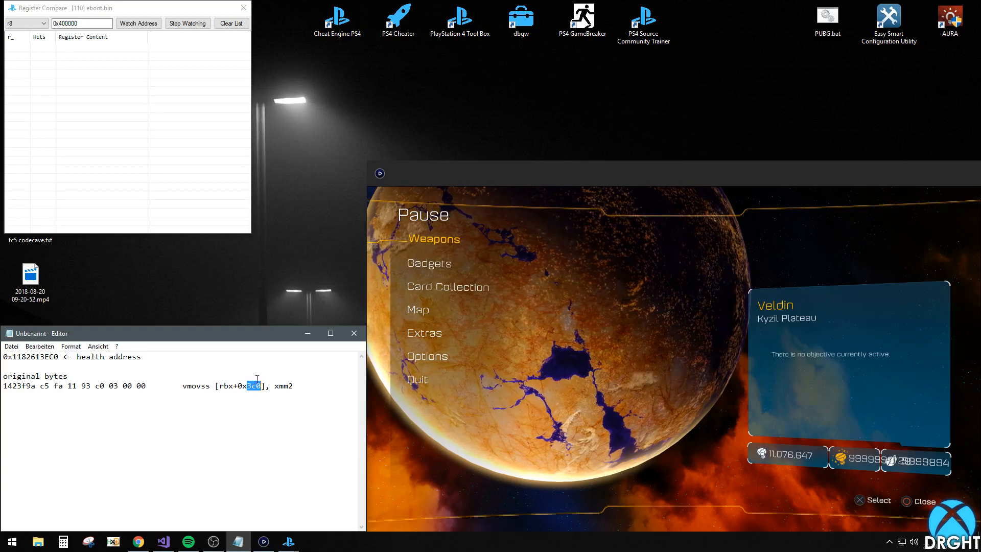
pyautogui.click(42, 23)
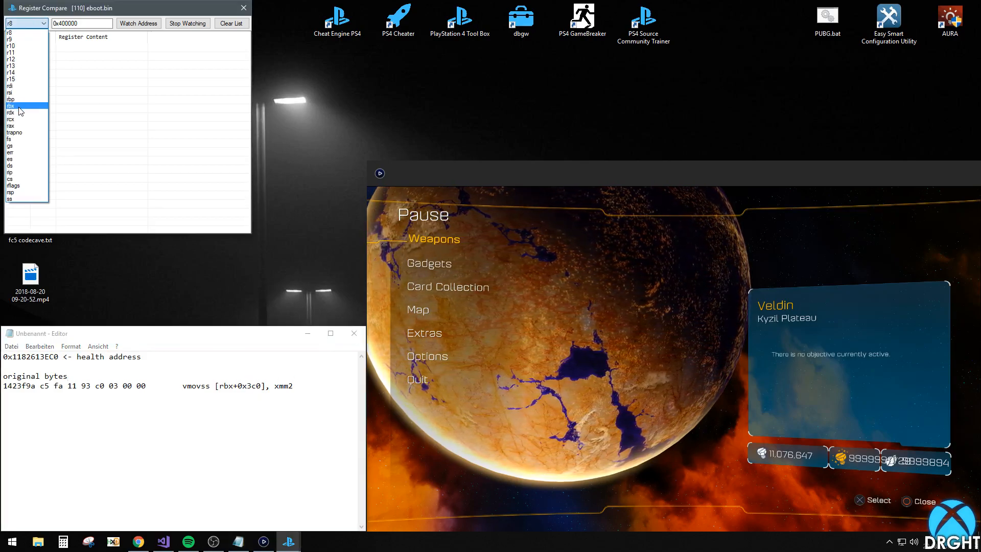
pyautogui.click(13, 105)
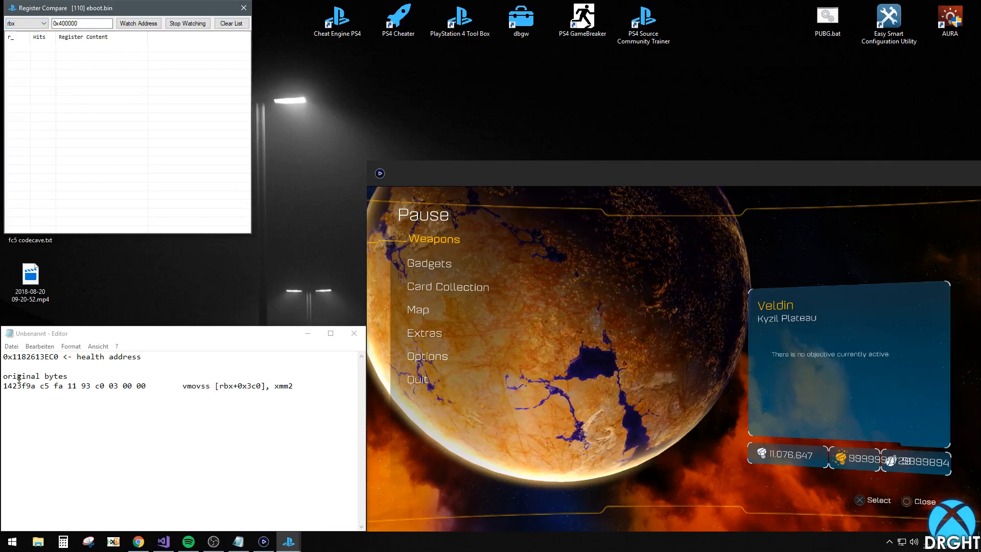
pyautogui.doubleClick(18, 387)
pyautogui.write('0x1423F9A')
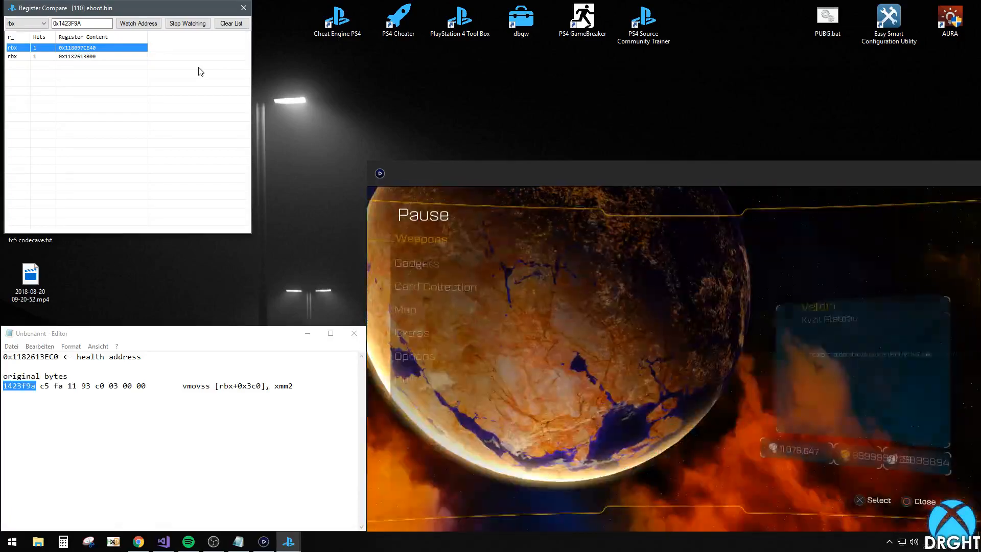
pyautogui.click(81, 56)
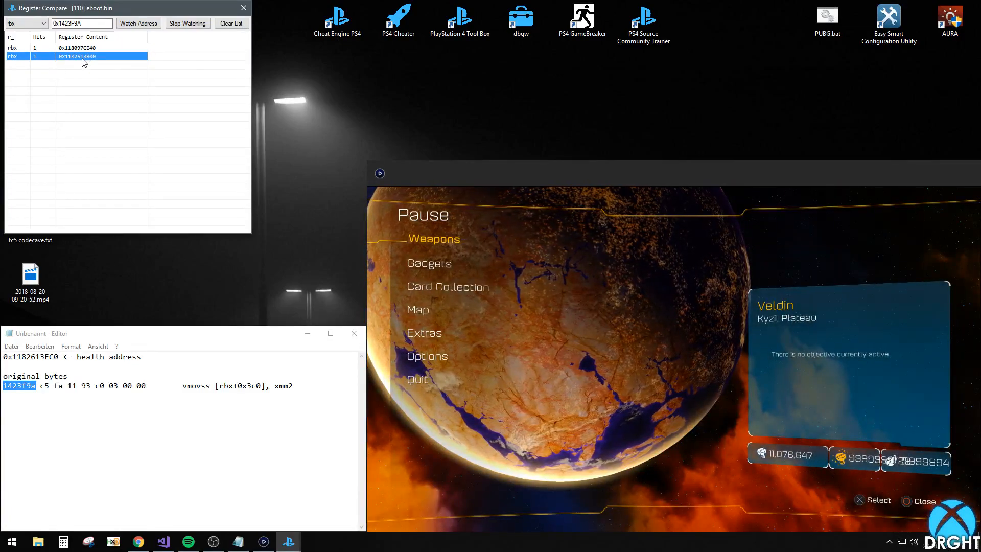
pyautogui.rightClick(77, 55)
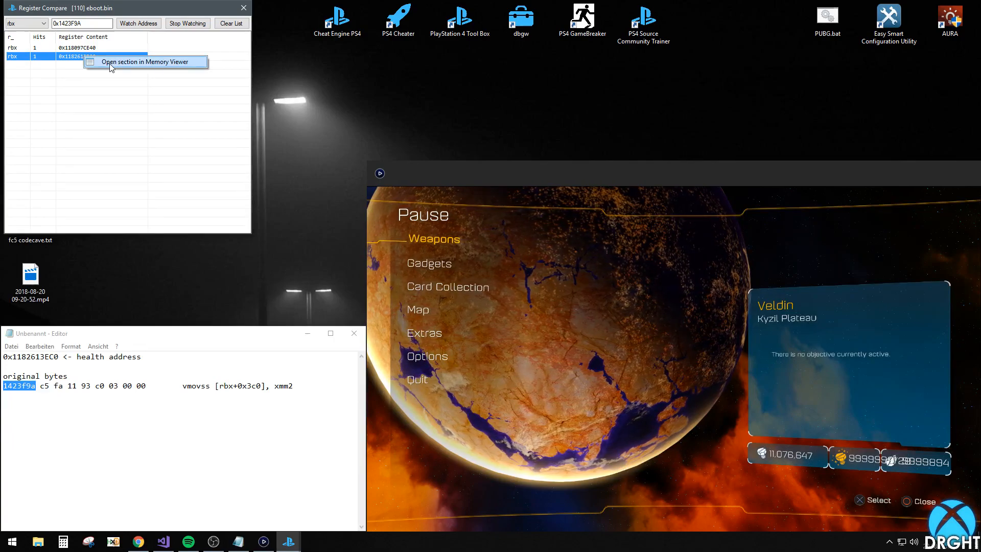
pyautogui.click(144, 61)
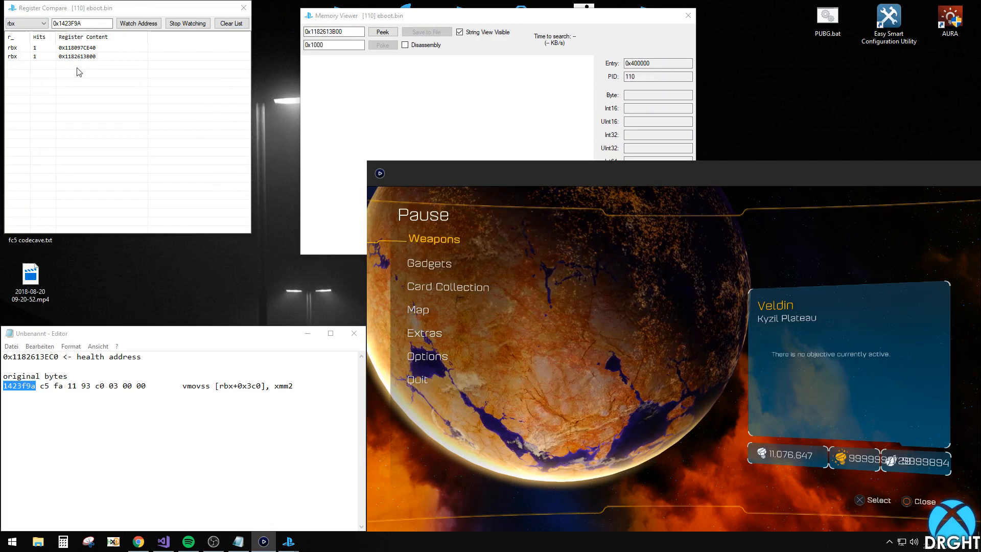
# - Clear the hit list and open the new hit's structure (0x1182E629B0) in another viewer
pyautogui.click(231, 24)
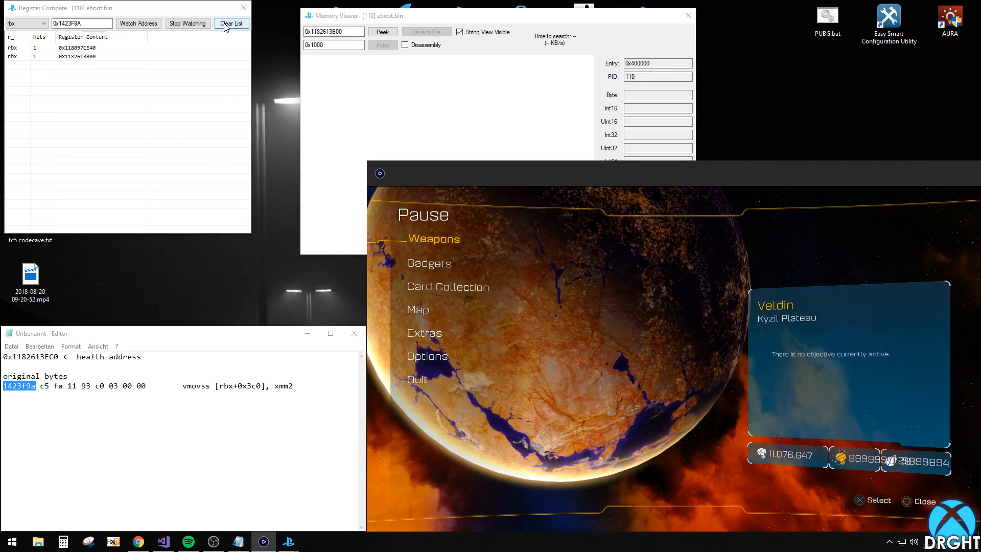
pyautogui.click(231, 24)
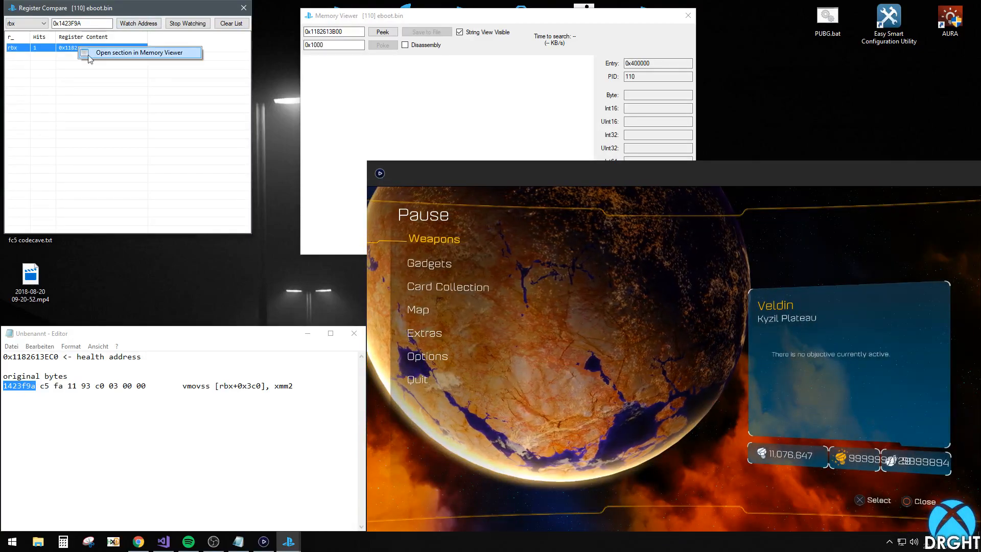
pyautogui.click(139, 52)
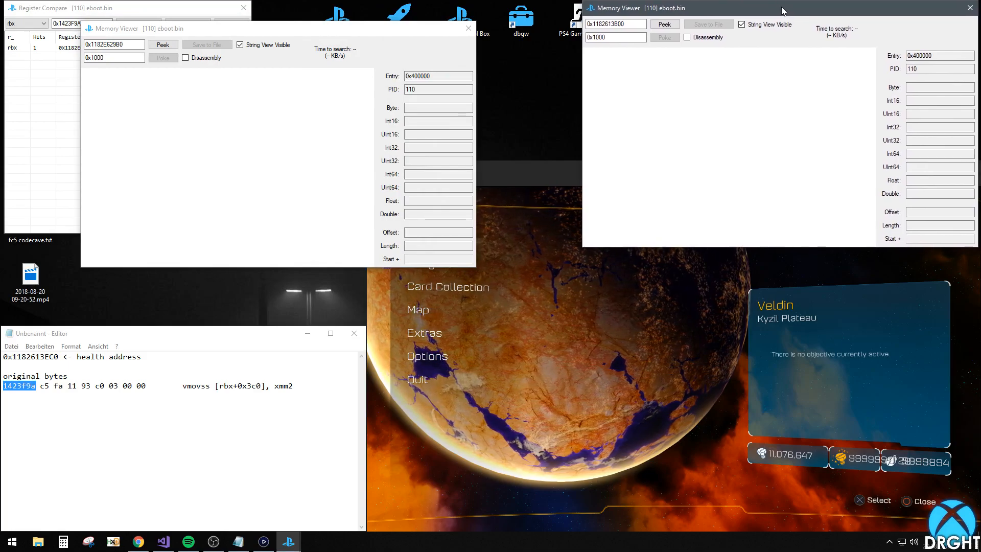
# - Peek both structures and compare offset 0x440: -1 (FFFFFFFF) versus 16786
pyautogui.click(665, 23)
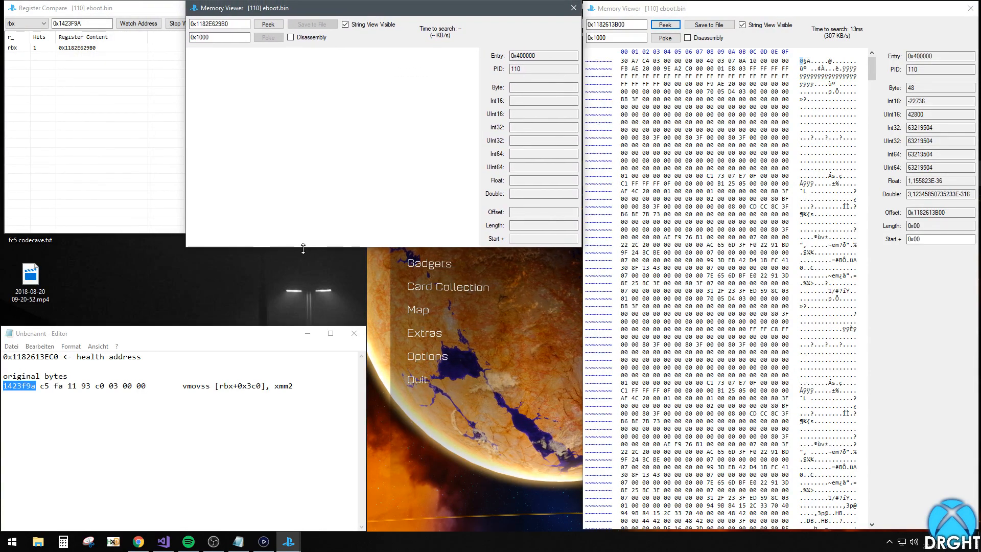
pyautogui.click(268, 23)
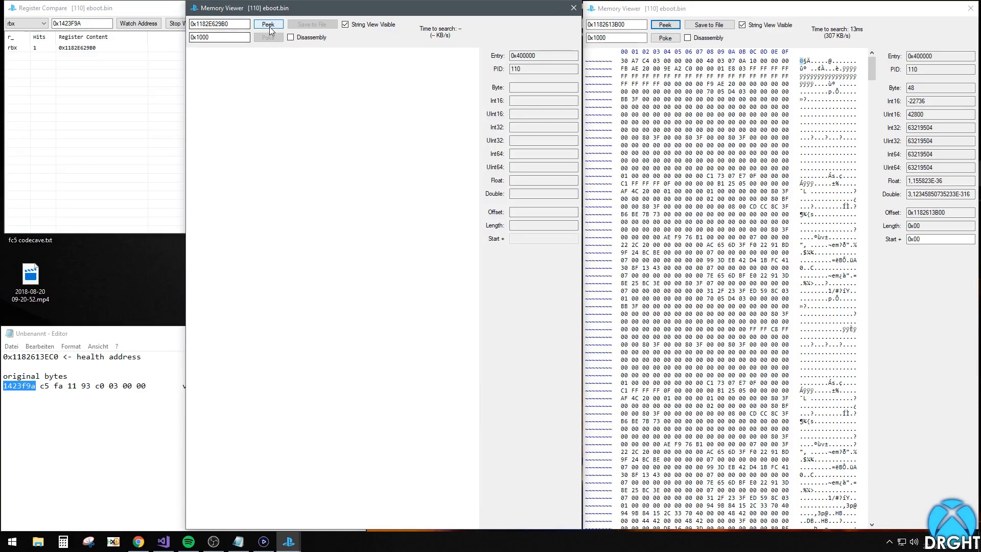
pyautogui.click(268, 24)
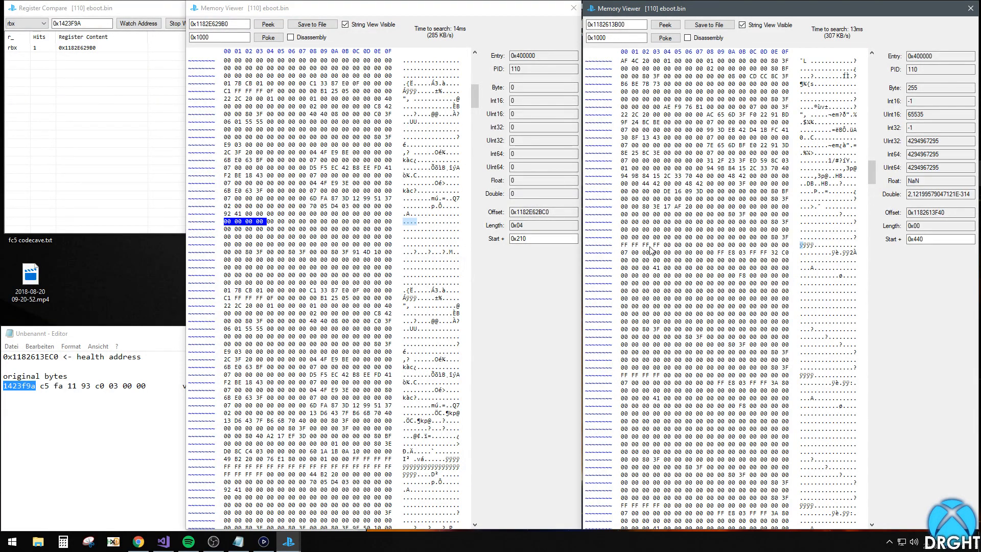
pyautogui.click(641, 245)
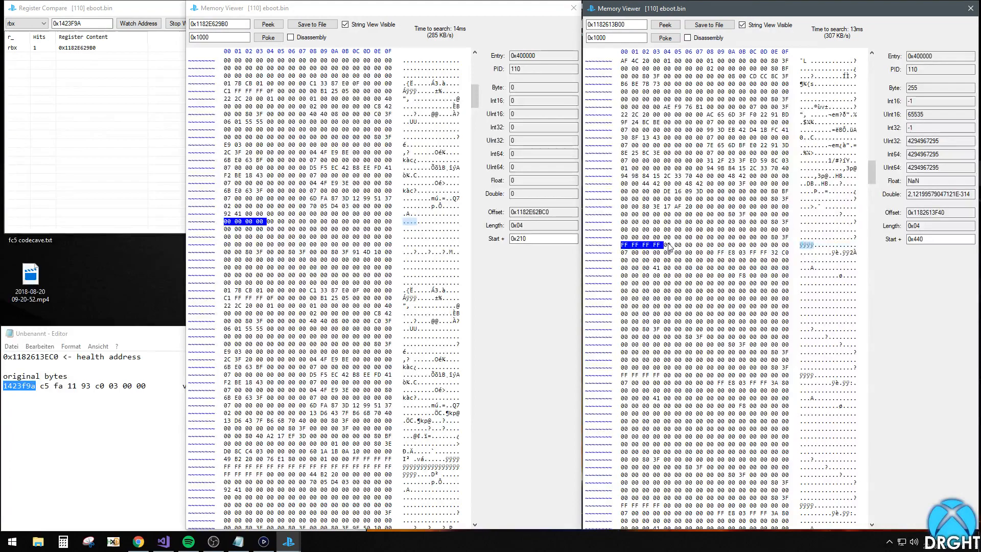
pyautogui.click(941, 238)
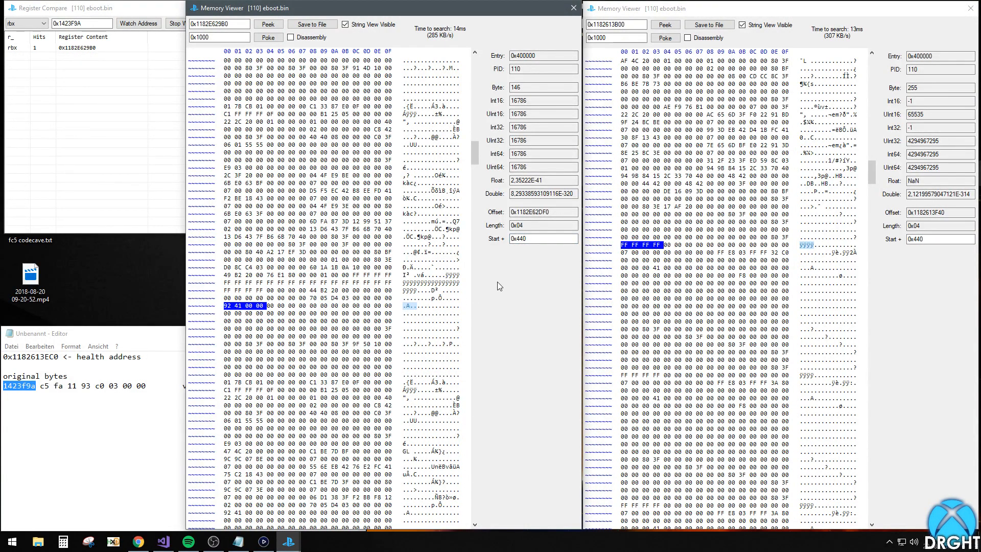
pyautogui.click(539, 238)
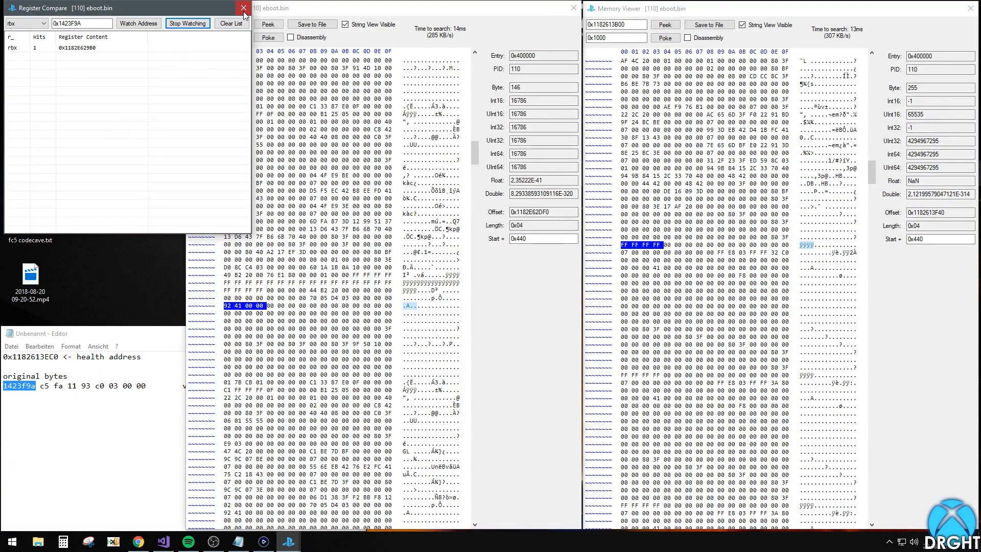
# - Start a Code Cave Helper entry at 0x1423F9A with mov esi, 0xFFFFFFFF and a cmp on [rbx+offset]
pyautogui.click(244, 8)
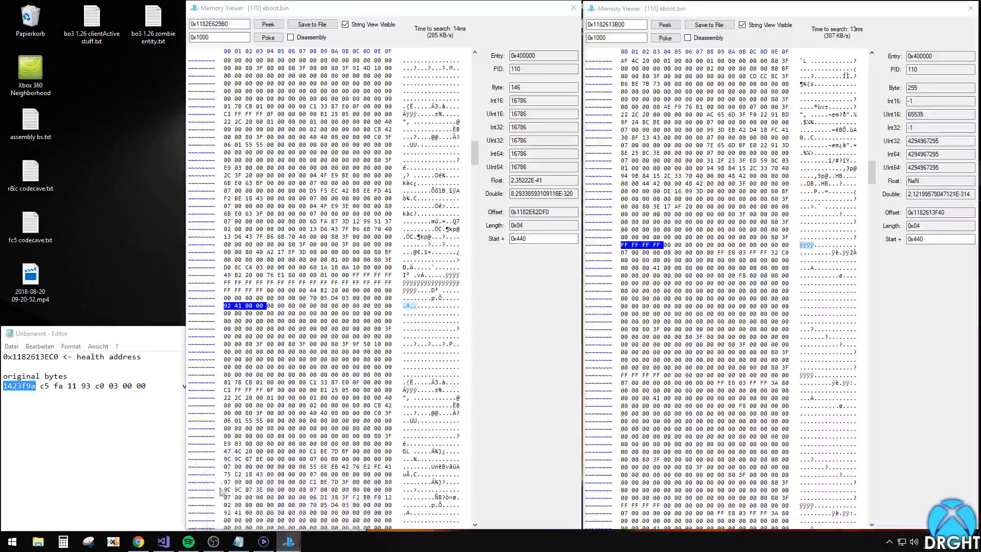
pyautogui.click(436, 36)
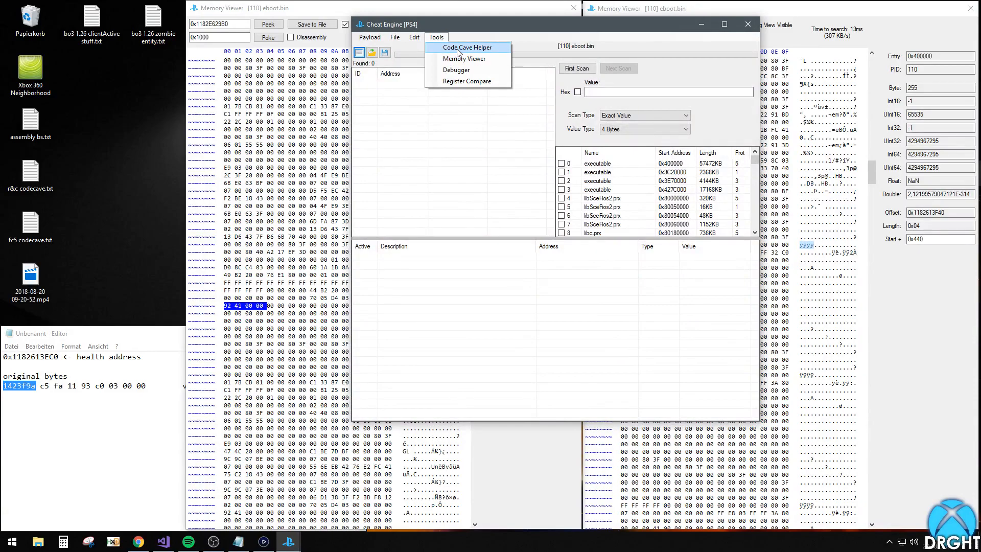
pyautogui.click(466, 47)
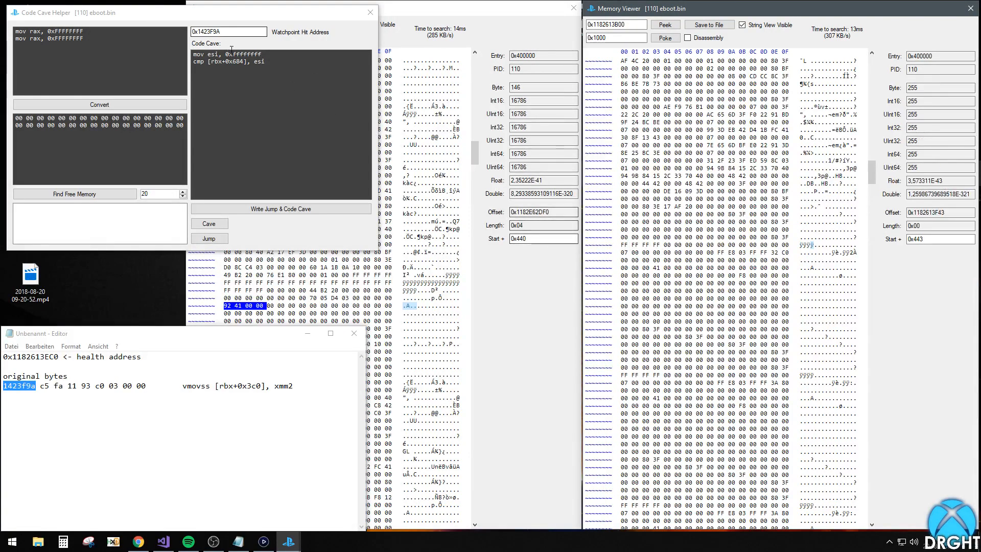
pyautogui.doubleClick(244, 54)
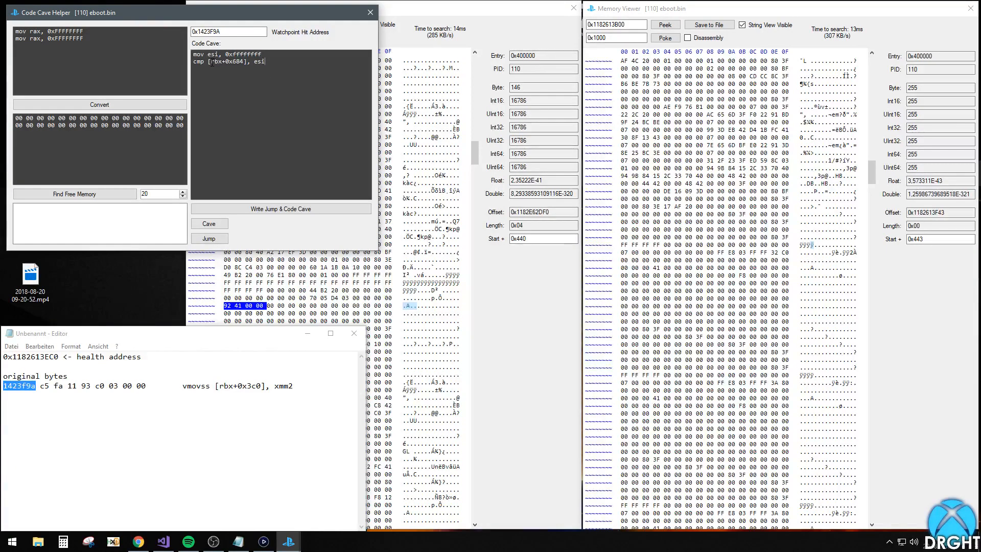
pyautogui.doubleClick(218, 61)
pyautogui.write('44')
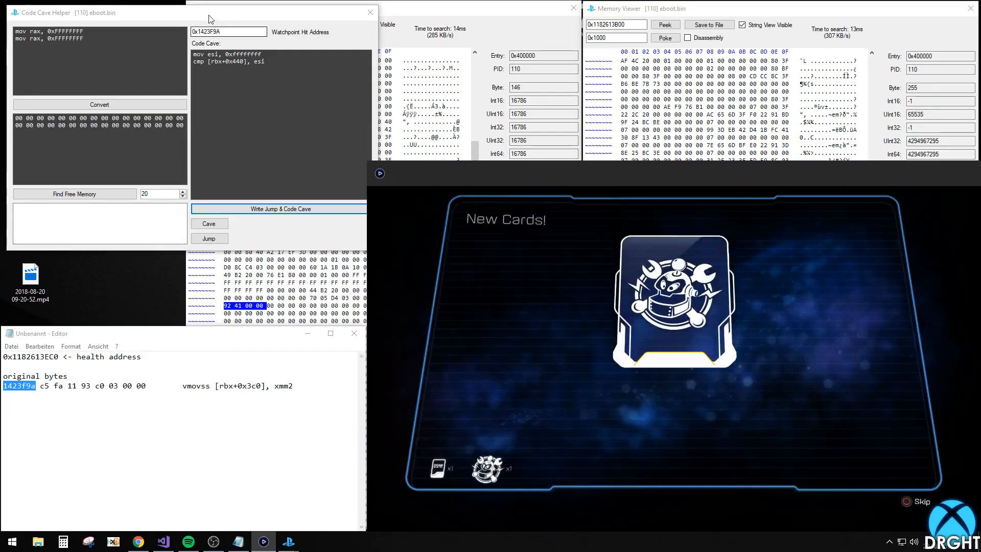
# - Write the jump and [rbx+0x440] compare cave, then view the cave's memory
pyautogui.click(208, 224)
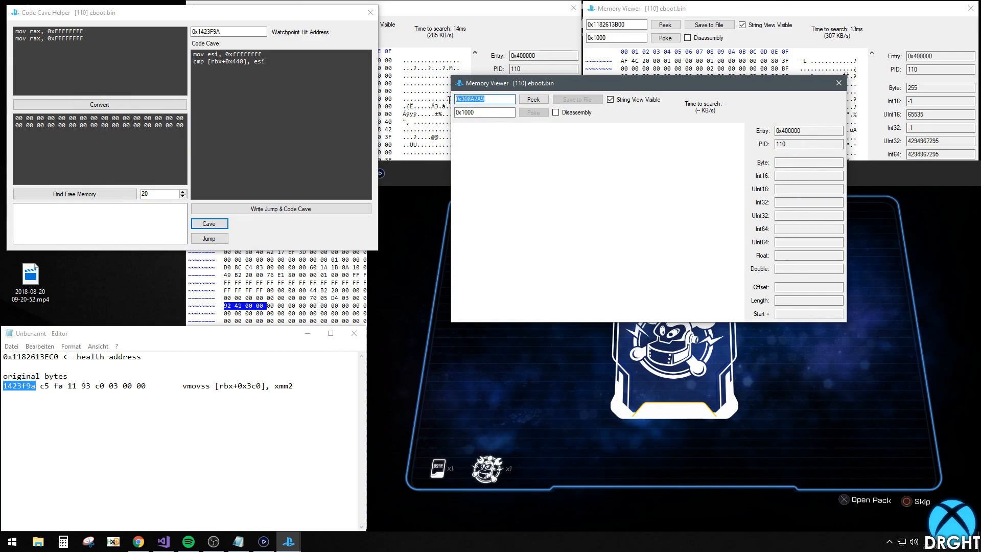
# - Peek the cave at 0x308A2A9 as disassembly, highlighting the jnz and jmp lines, then jump to the hook
pyautogui.click(532, 99)
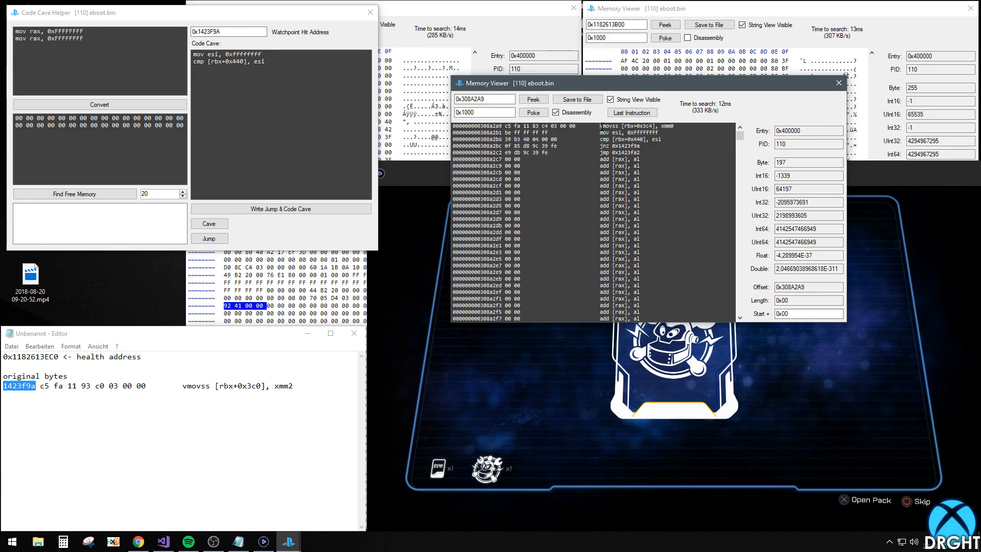
pyautogui.click(635, 126)
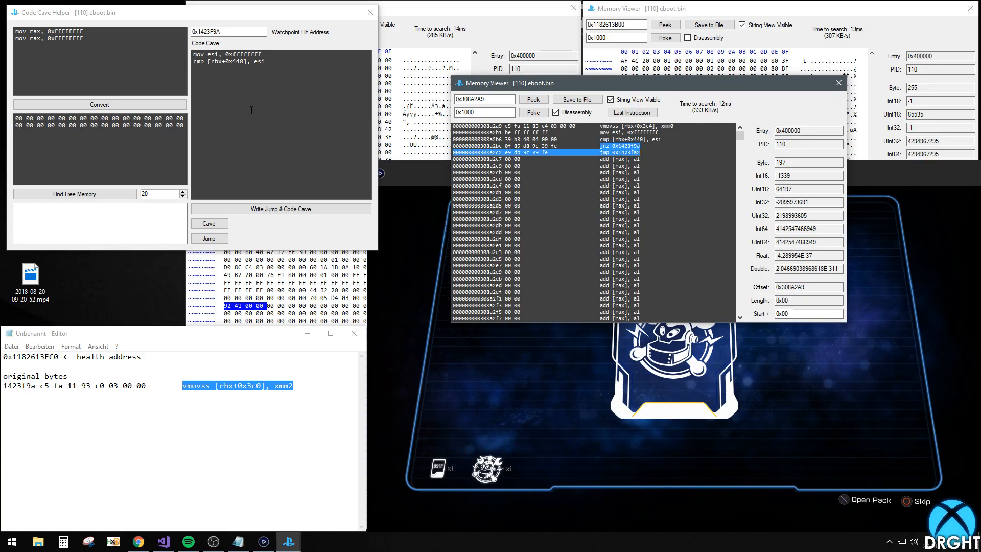
pyautogui.click(208, 238)
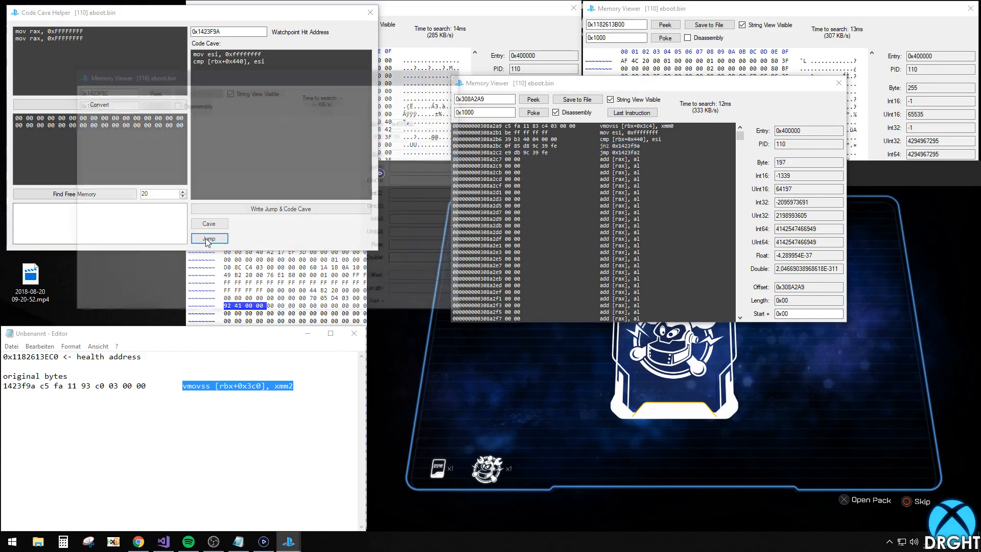
# - Peek memory at 0x1423F92 as disassembly to reveal the jmp to cave 0x308A2A9 and no-ops
pyautogui.click(208, 239)
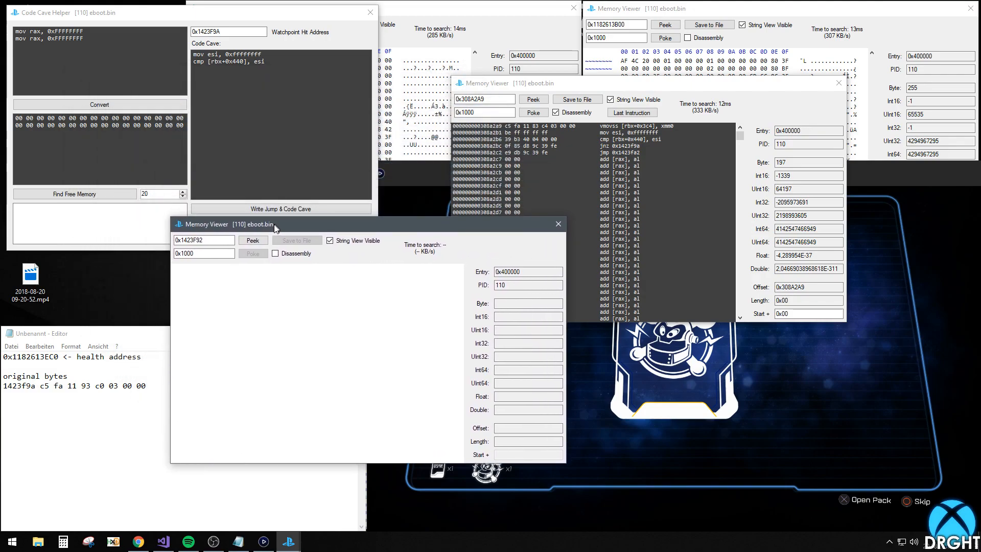
pyautogui.tripleClick(204, 242)
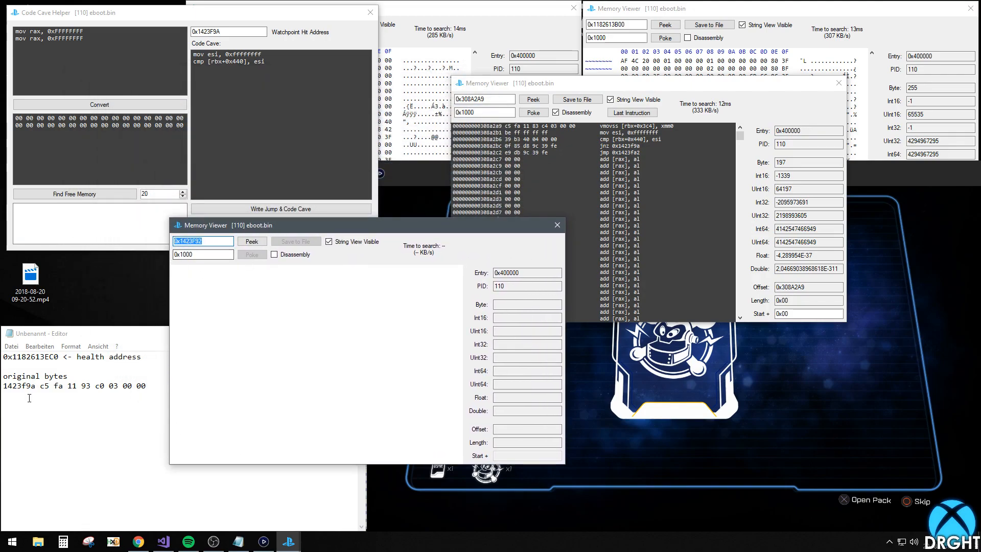
pyautogui.click(251, 241)
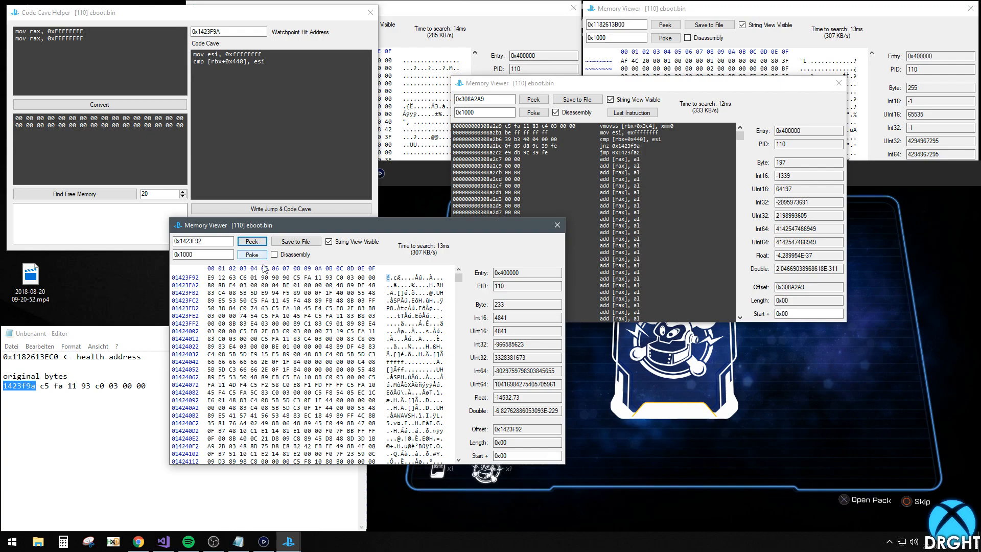
pyautogui.click(275, 255)
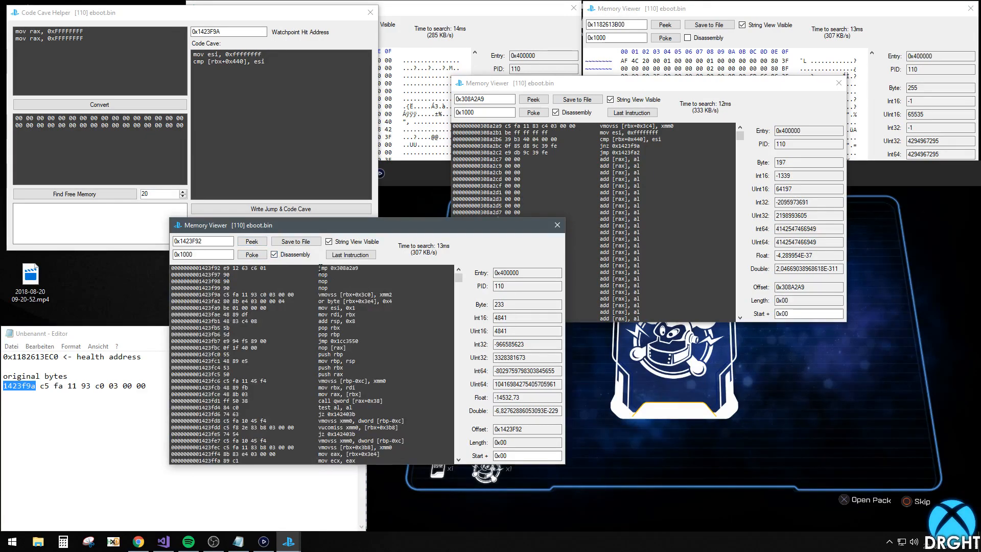